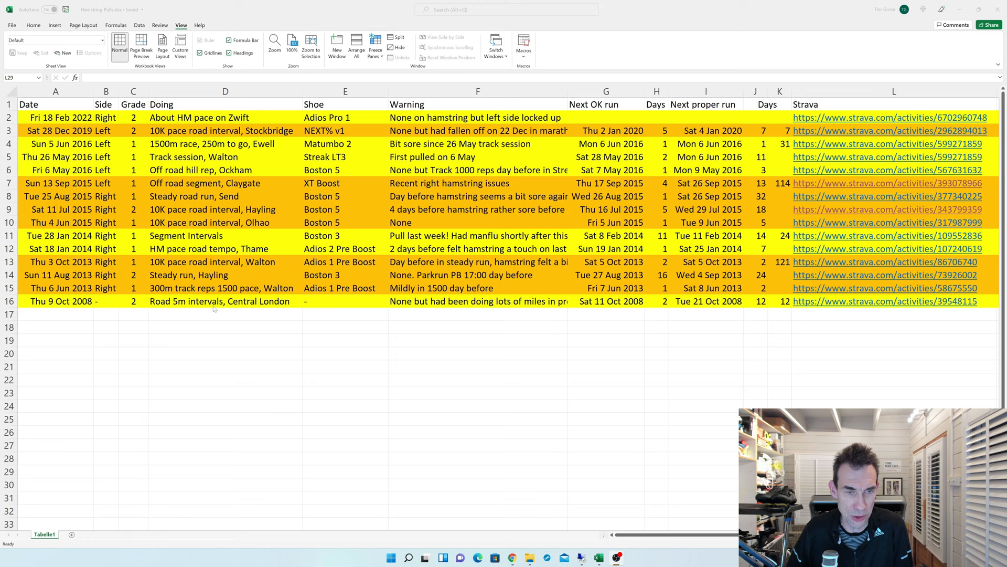
mouse_move(73, 307)
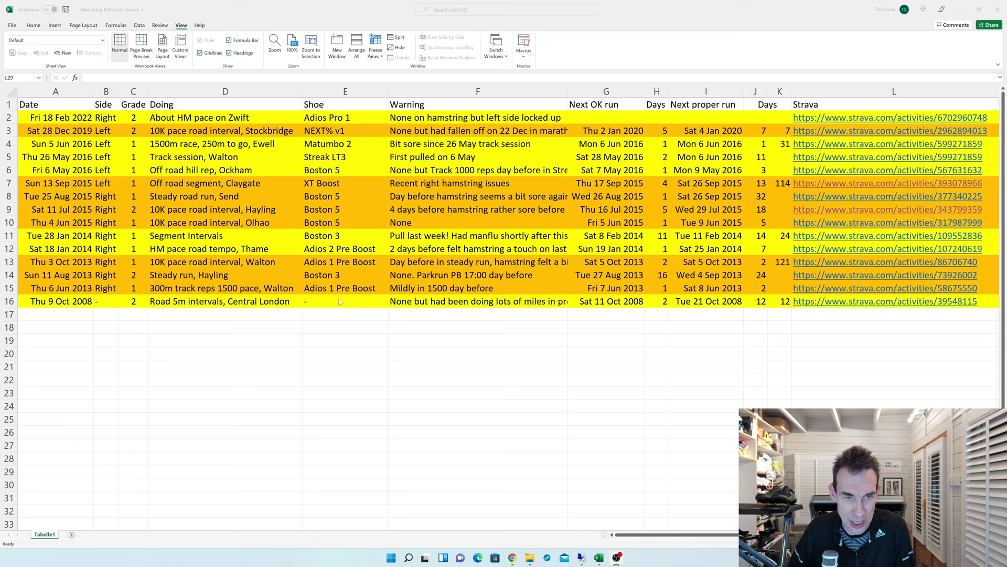
mouse_move(105, 185)
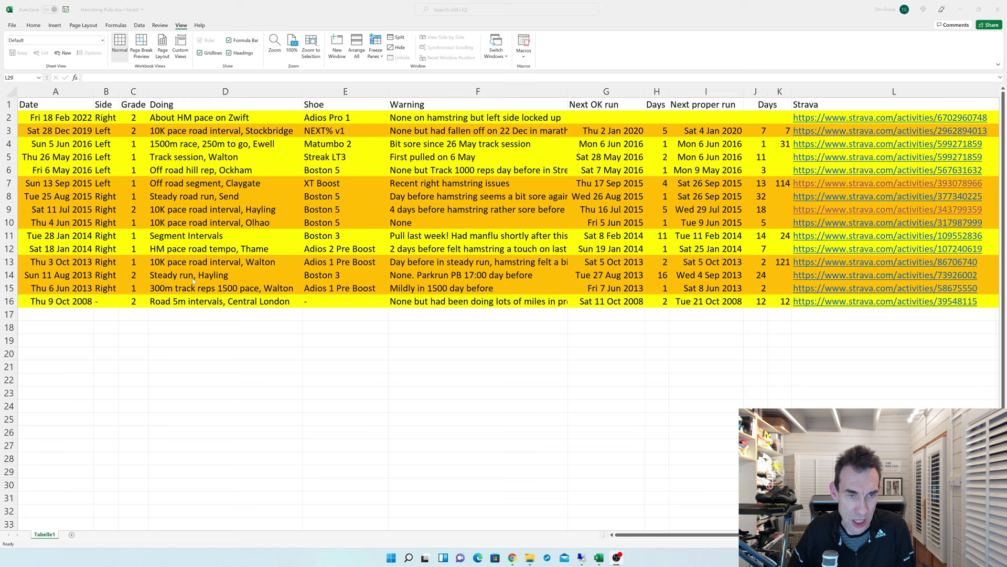
mouse_move(732, 284)
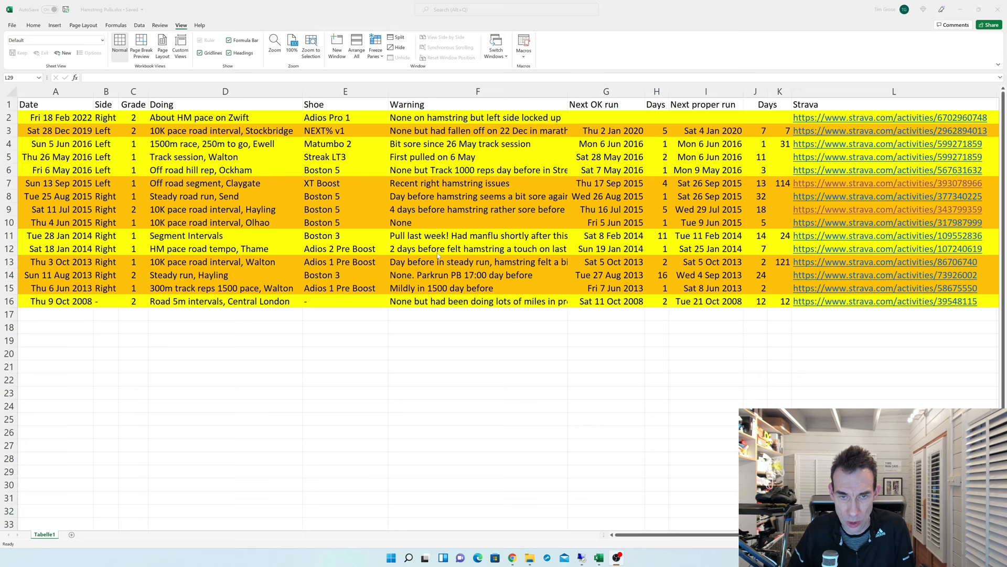
mouse_move(465, 252)
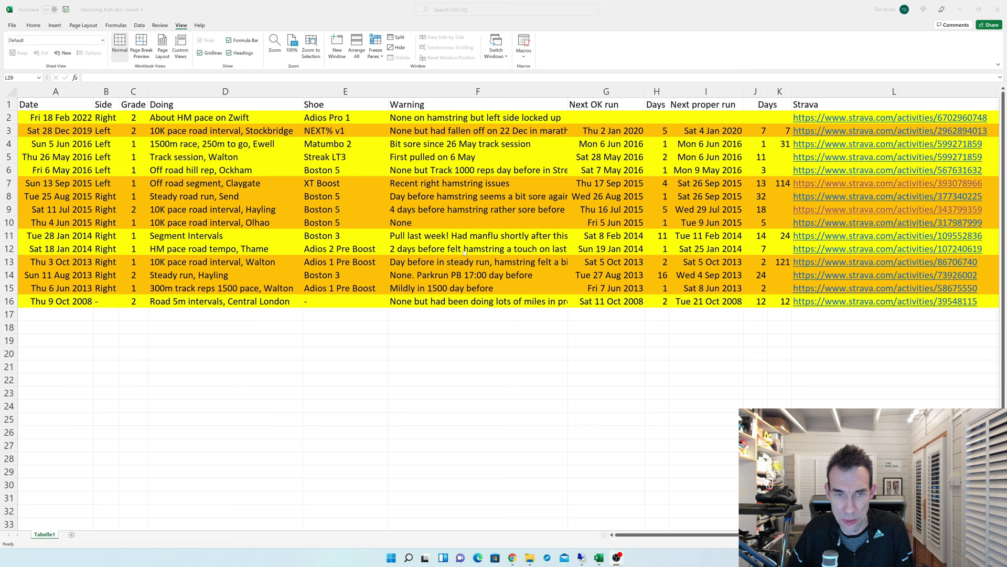
mouse_move(742, 258)
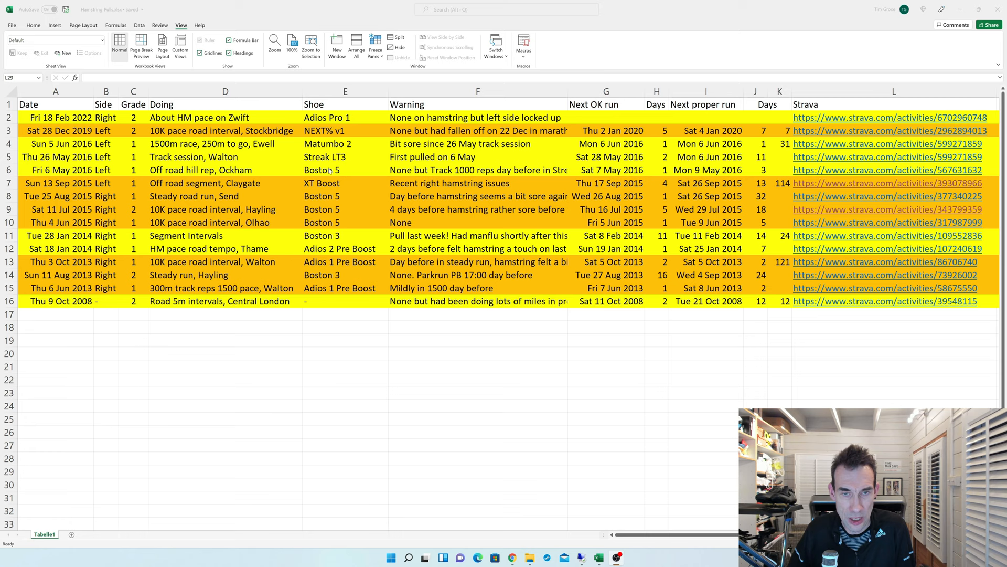
mouse_move(657, 172)
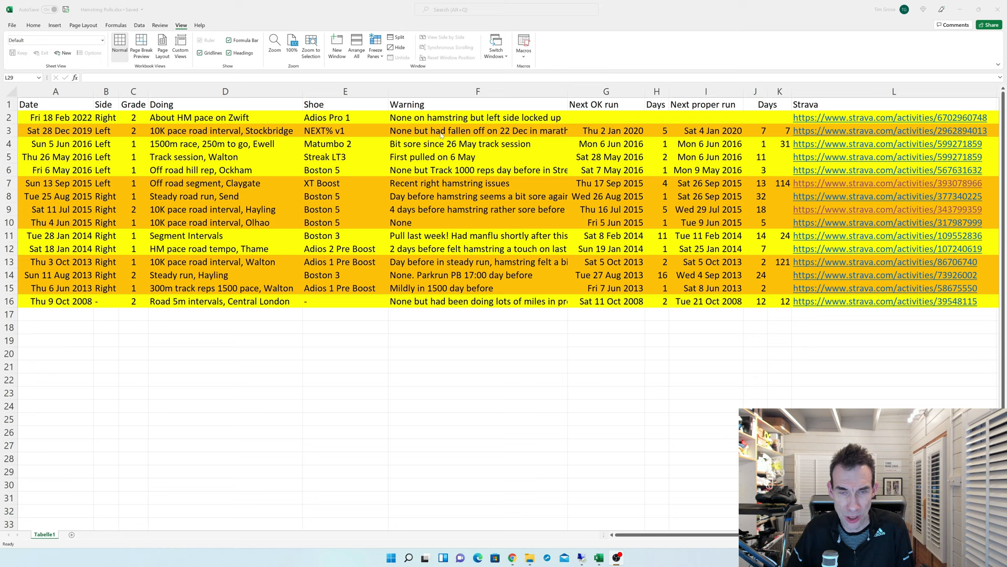
mouse_move(612, 133)
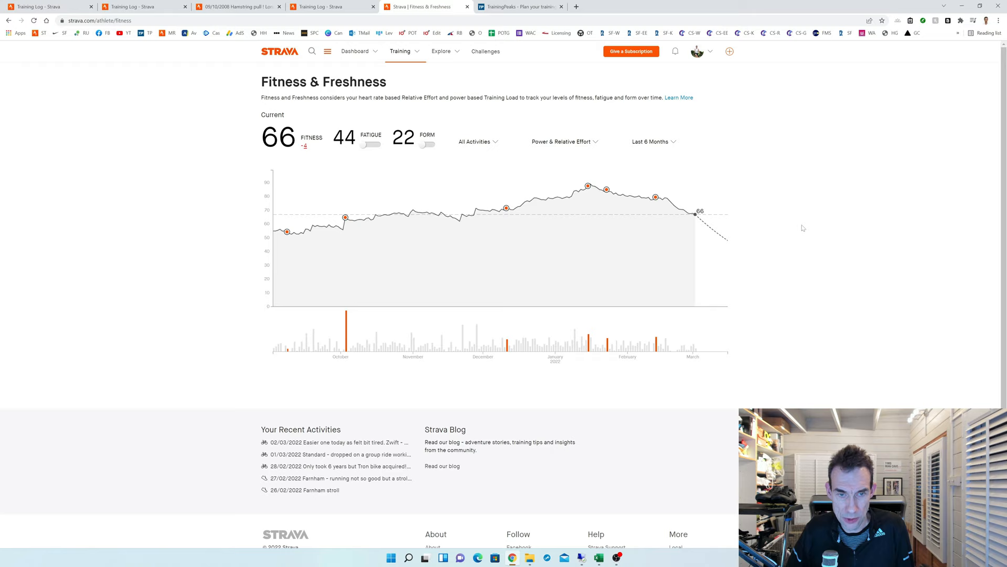
mouse_move(297, 233)
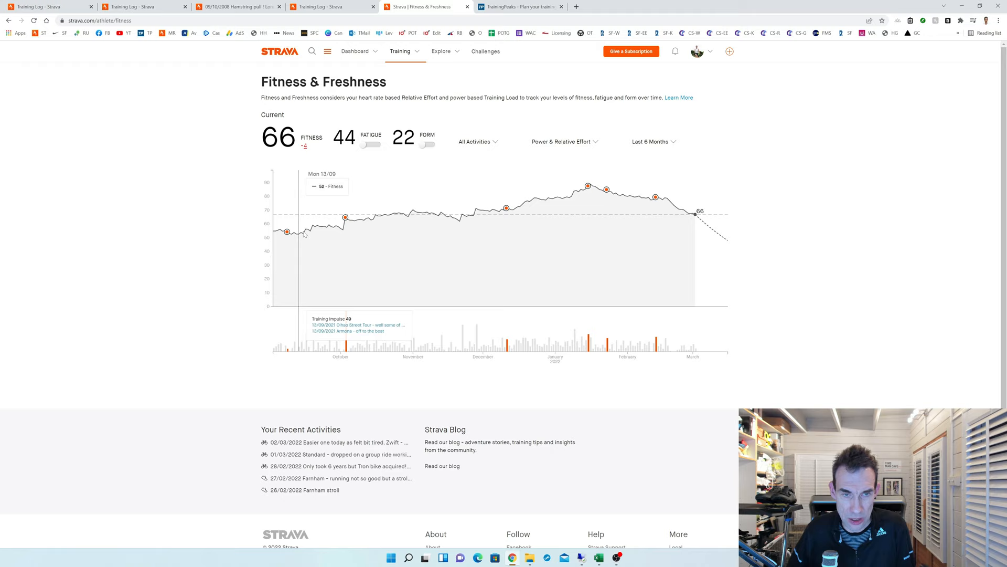
mouse_move(523, 211)
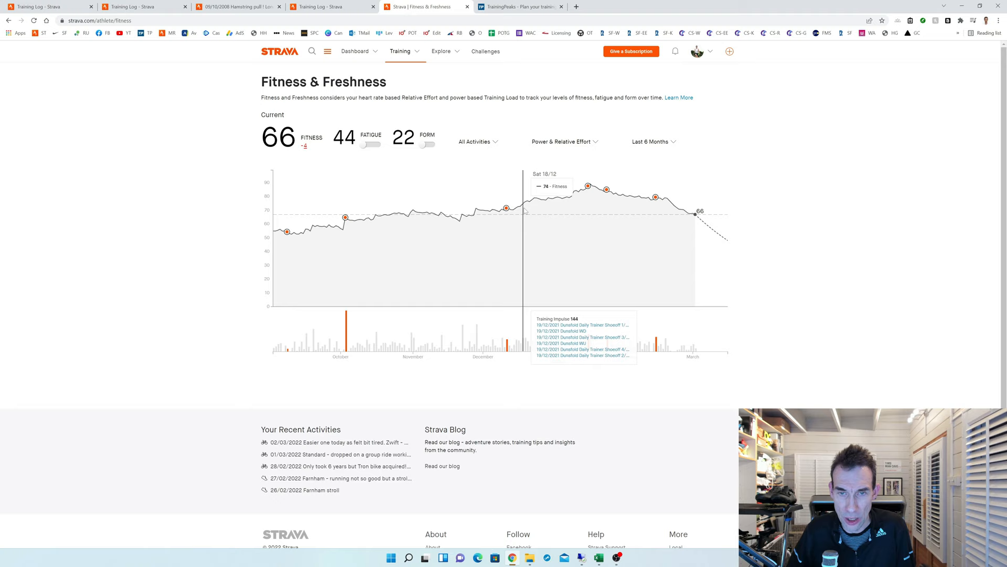
mouse_move(272, 251)
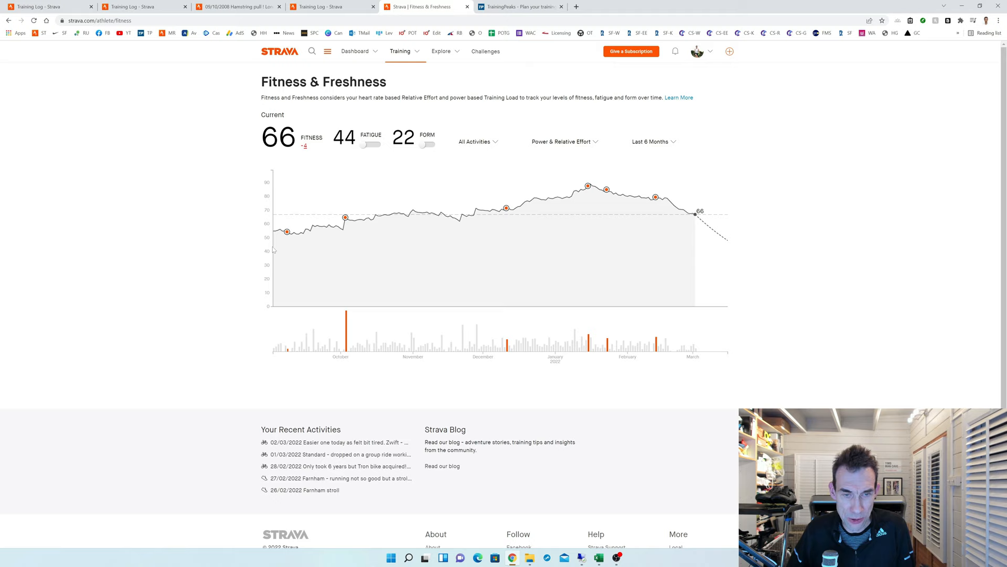
mouse_move(338, 268)
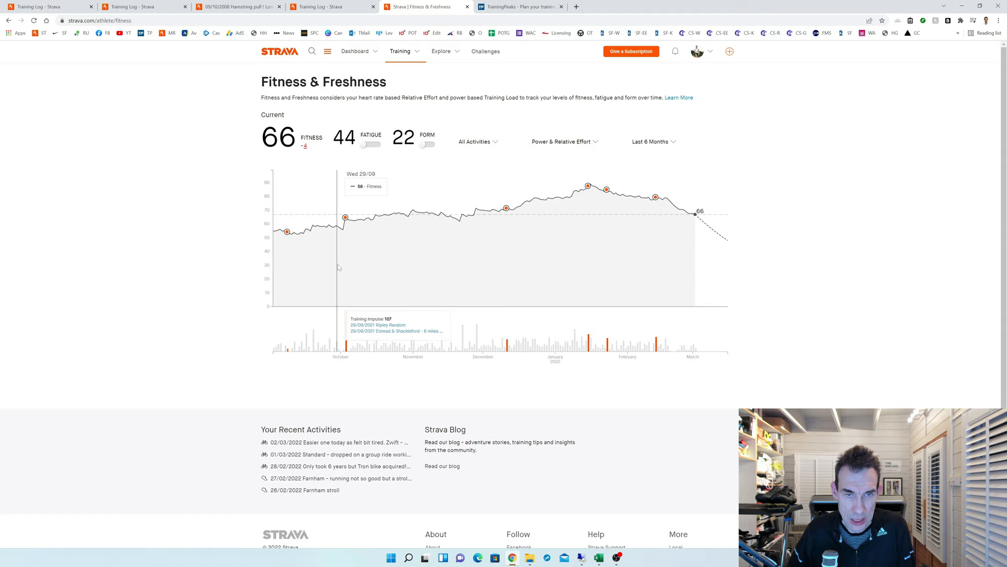
mouse_move(347, 230)
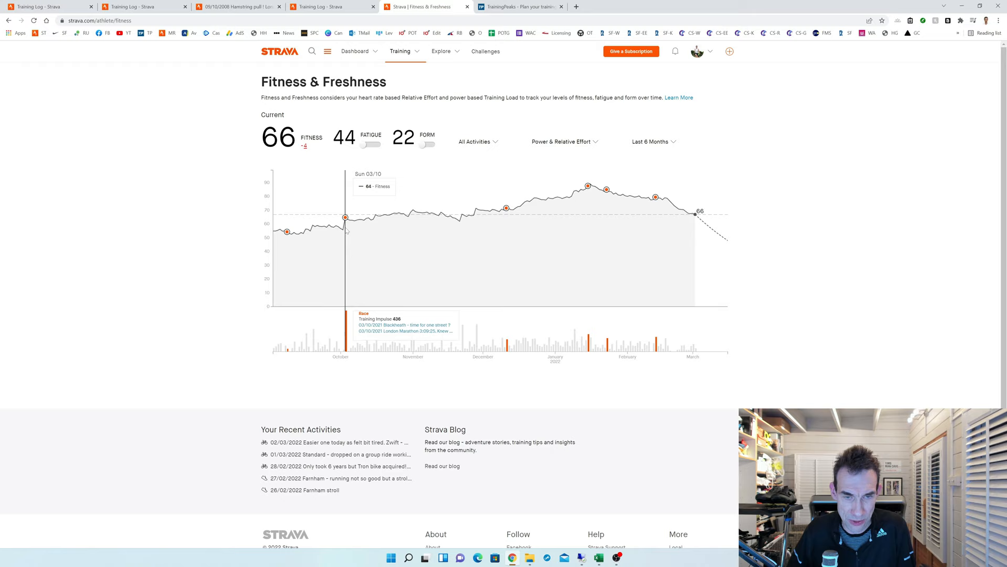
mouse_move(406, 220)
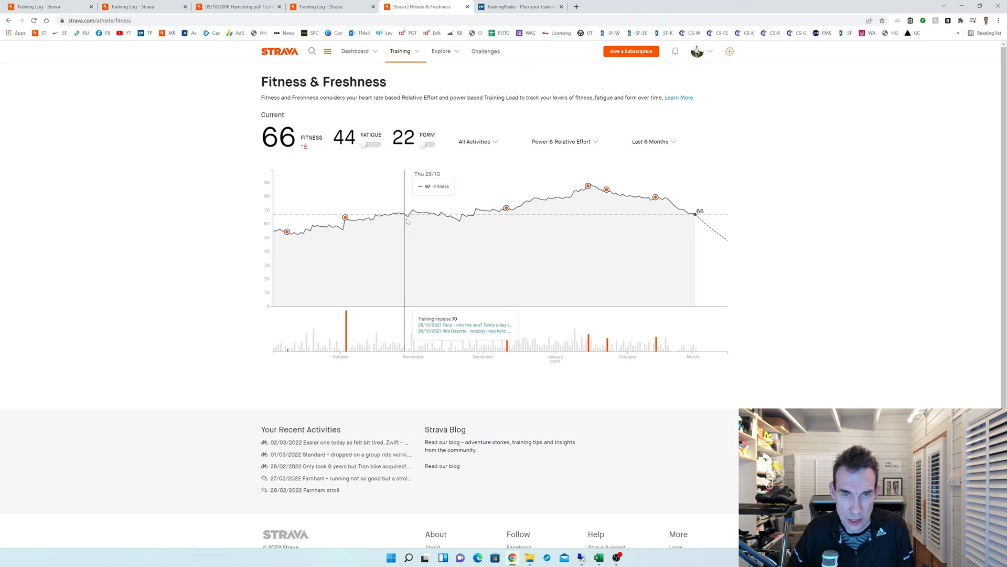
mouse_move(462, 223)
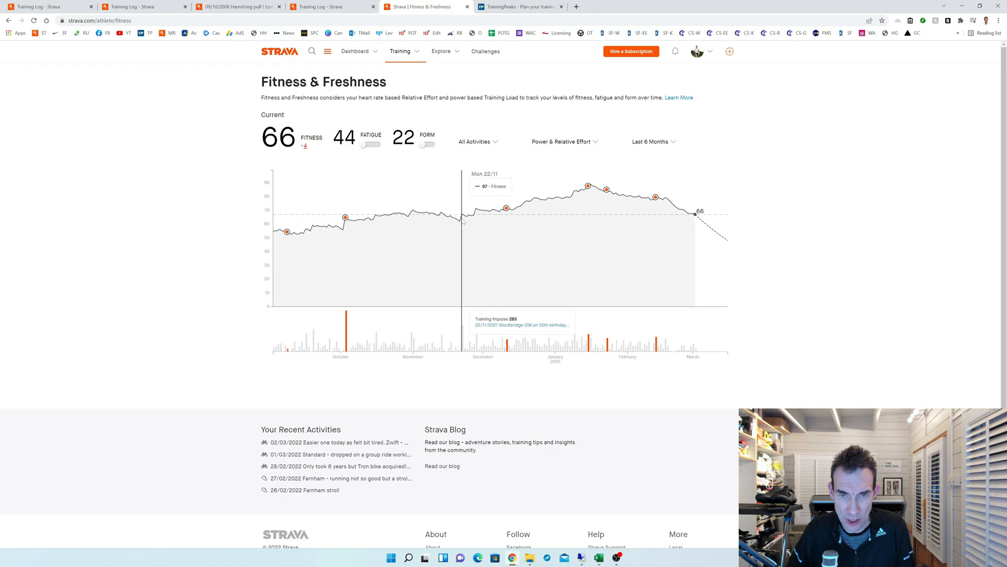
mouse_move(368, 225)
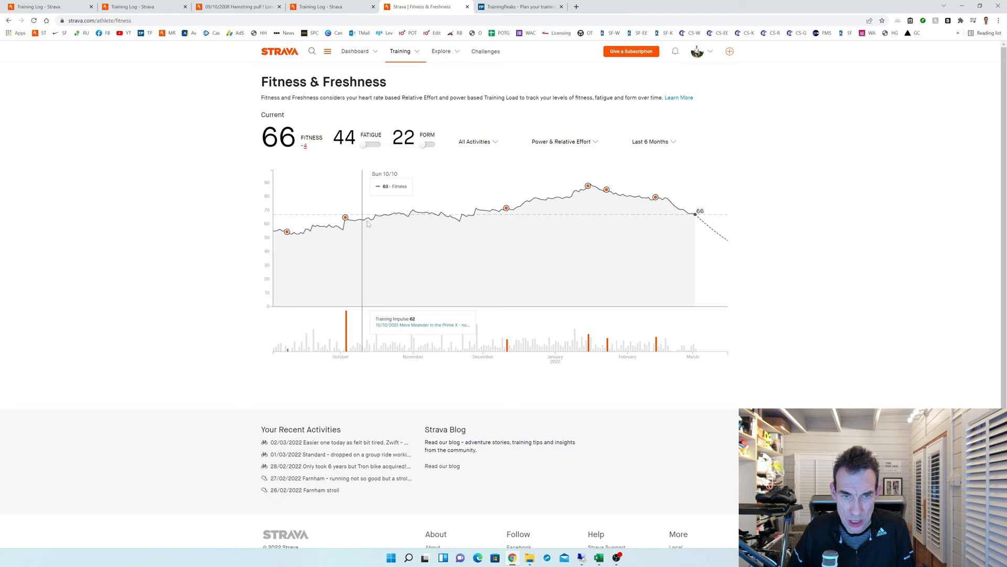
mouse_move(577, 207)
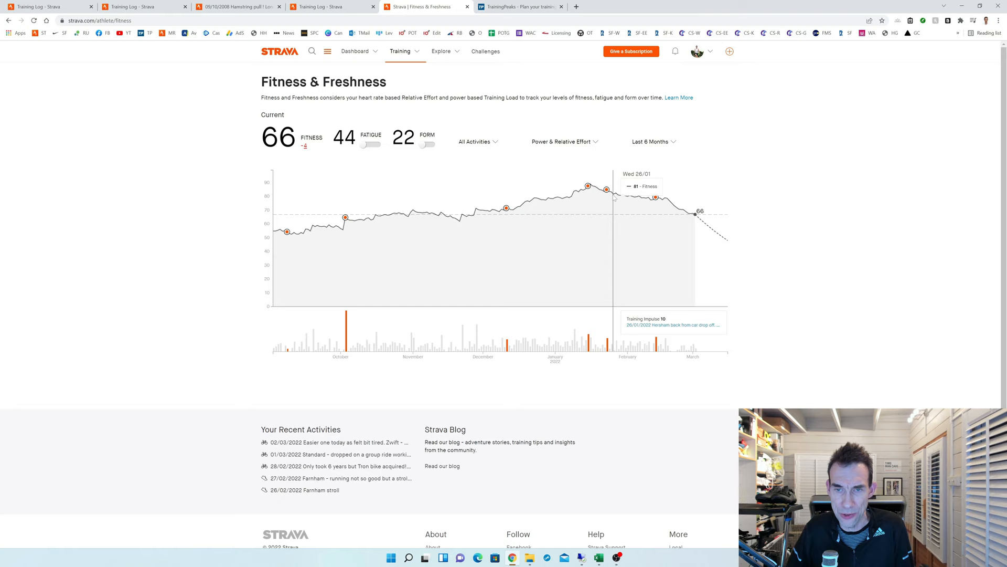
mouse_move(666, 205)
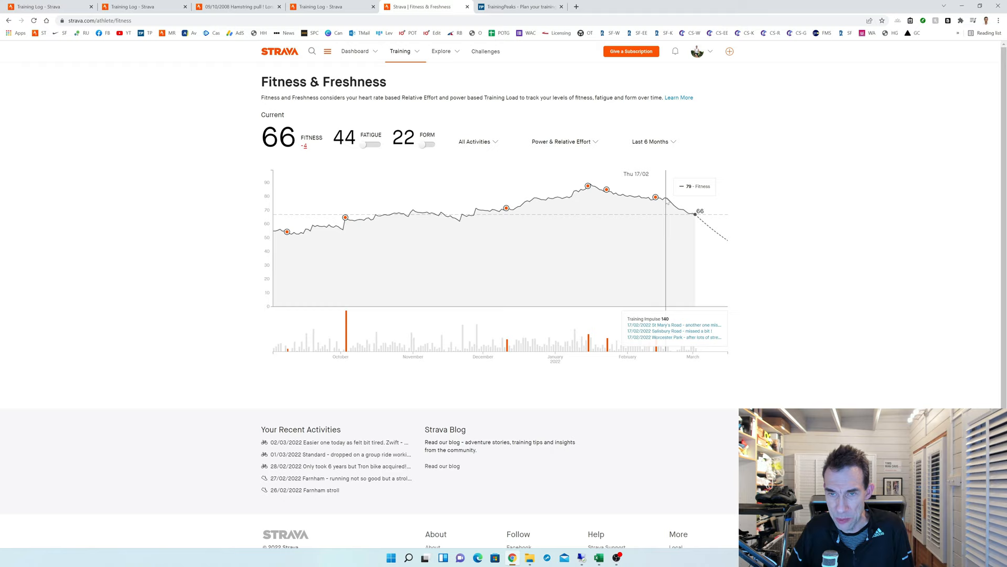
mouse_move(692, 216)
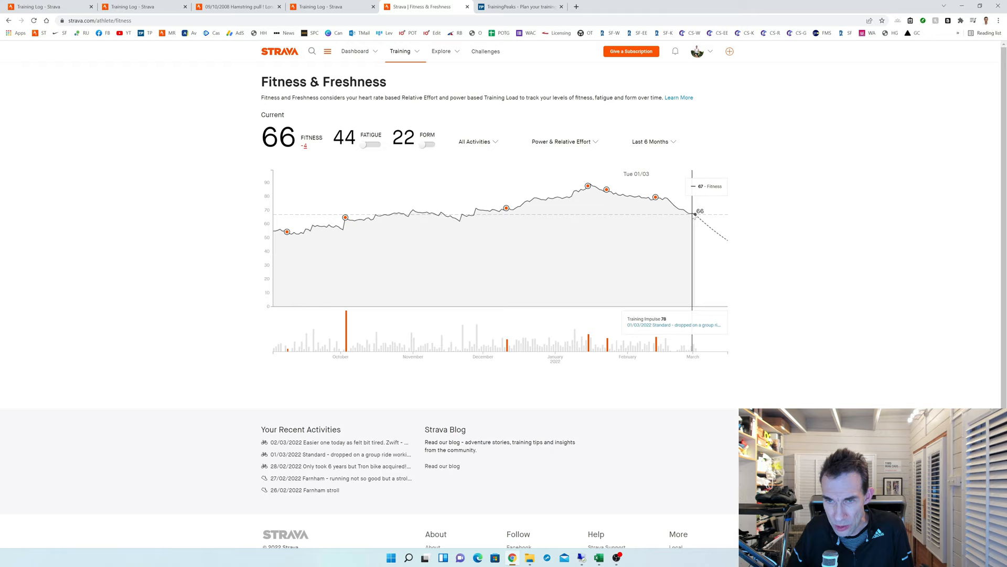
mouse_move(693, 216)
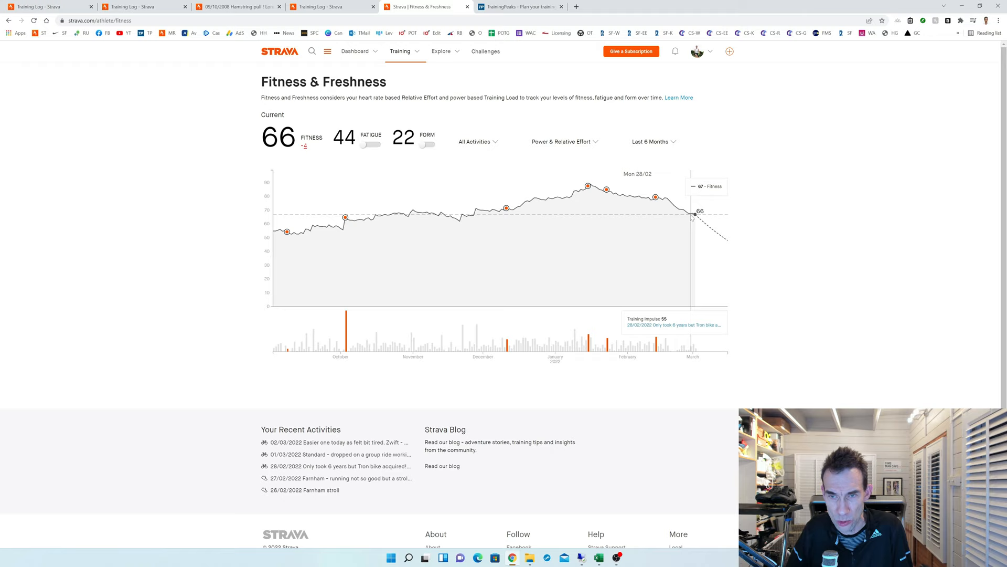
mouse_move(689, 217)
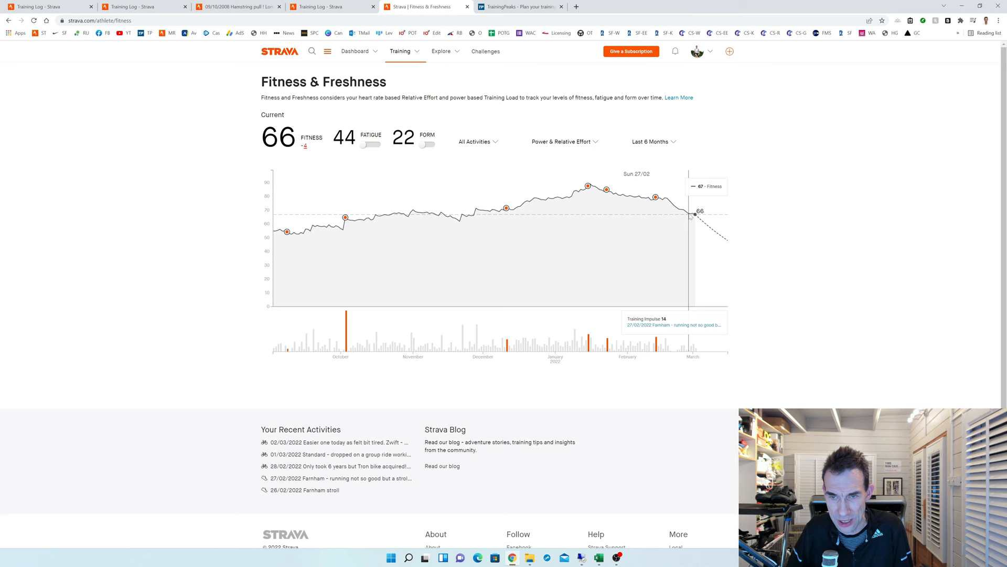
- Switch from Strava's Fitness & Freshness chart to the TrainingPeaks performance dashboard
click(528, 7)
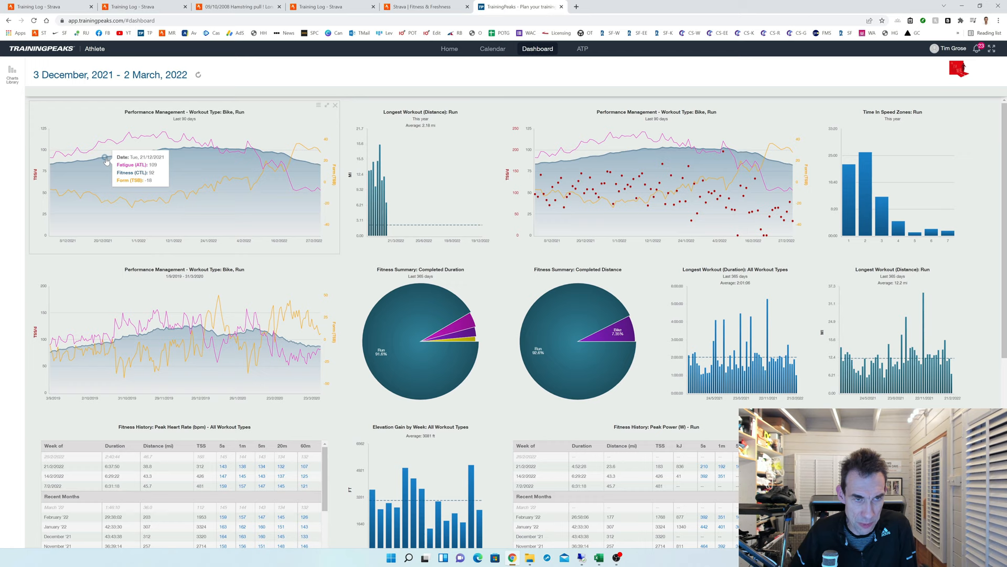
mouse_move(215, 148)
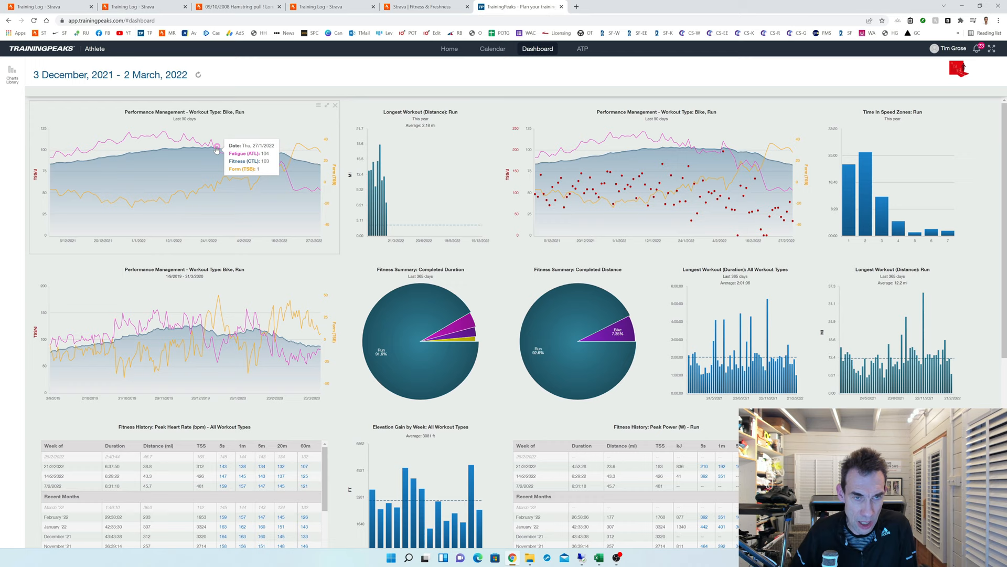
mouse_move(303, 164)
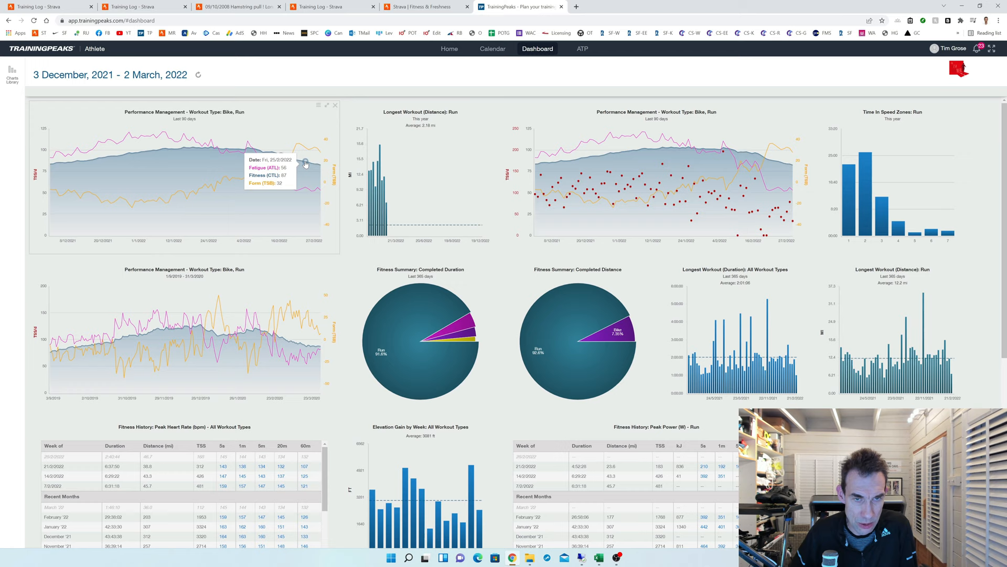
mouse_move(85, 160)
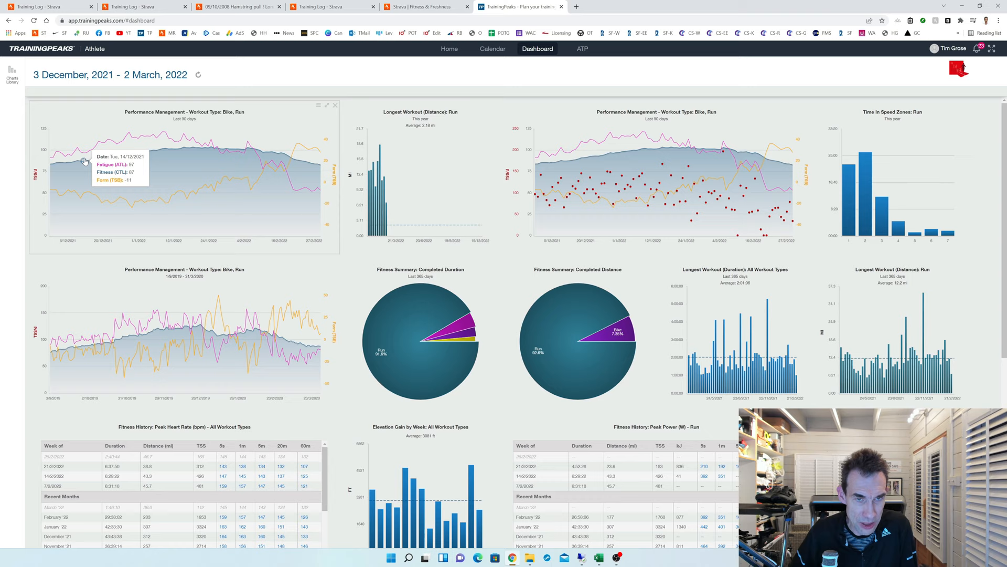
mouse_move(256, 149)
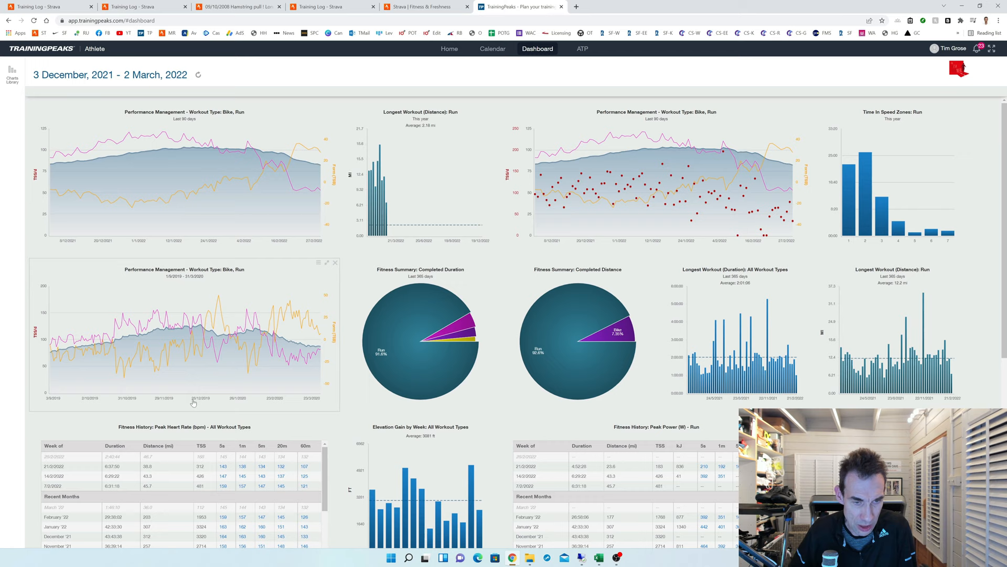
mouse_move(186, 334)
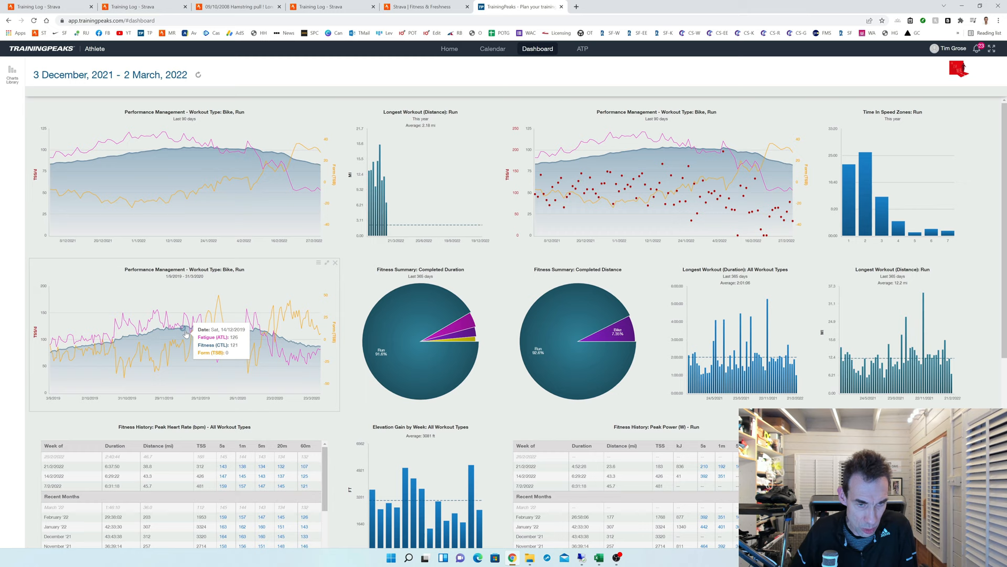
mouse_move(199, 324)
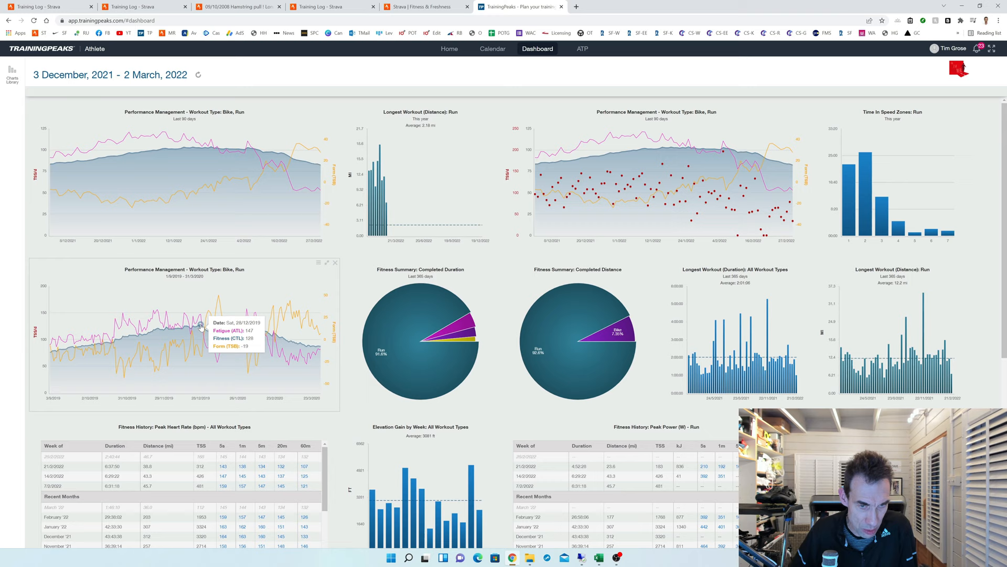
mouse_move(202, 328)
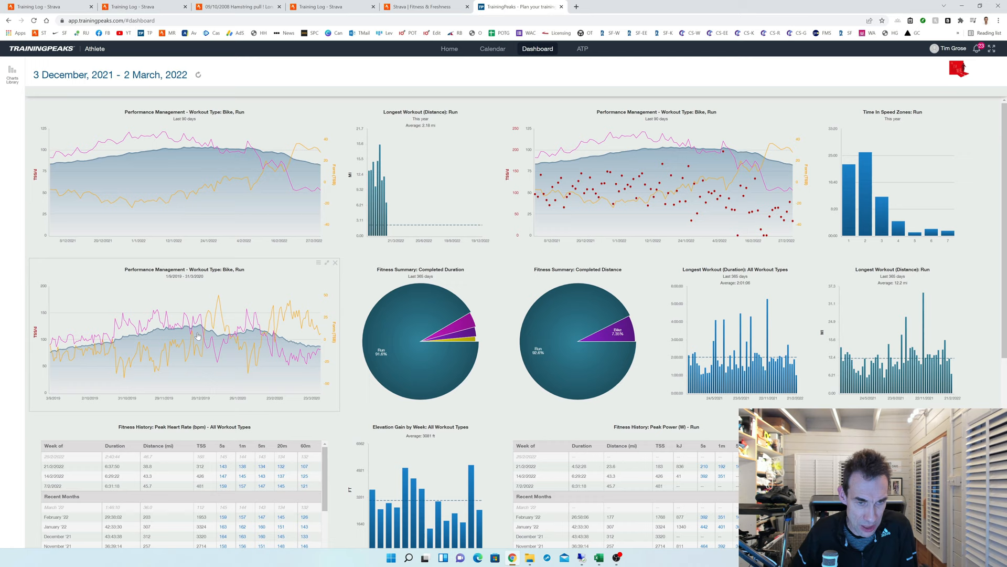
mouse_move(229, 337)
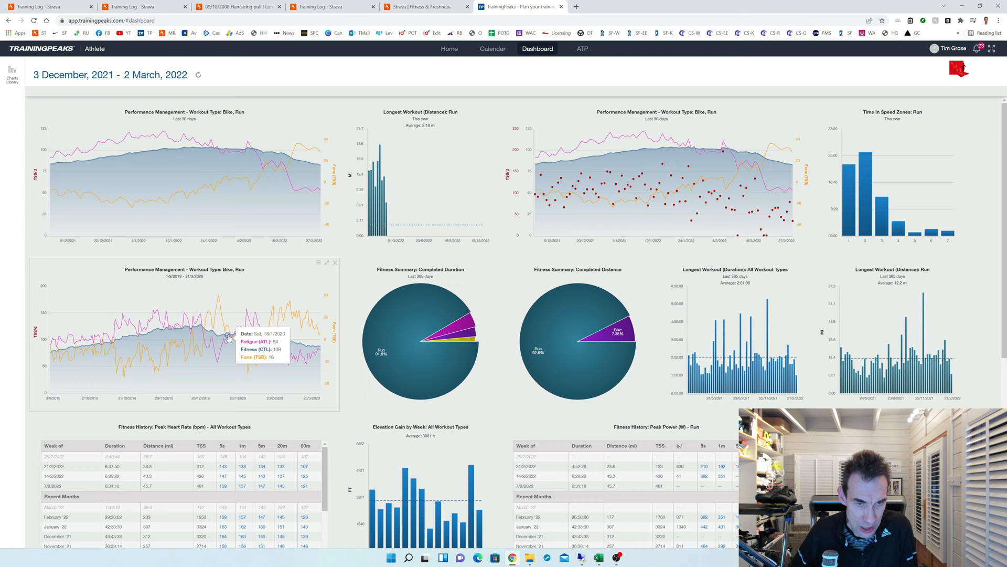
mouse_move(246, 334)
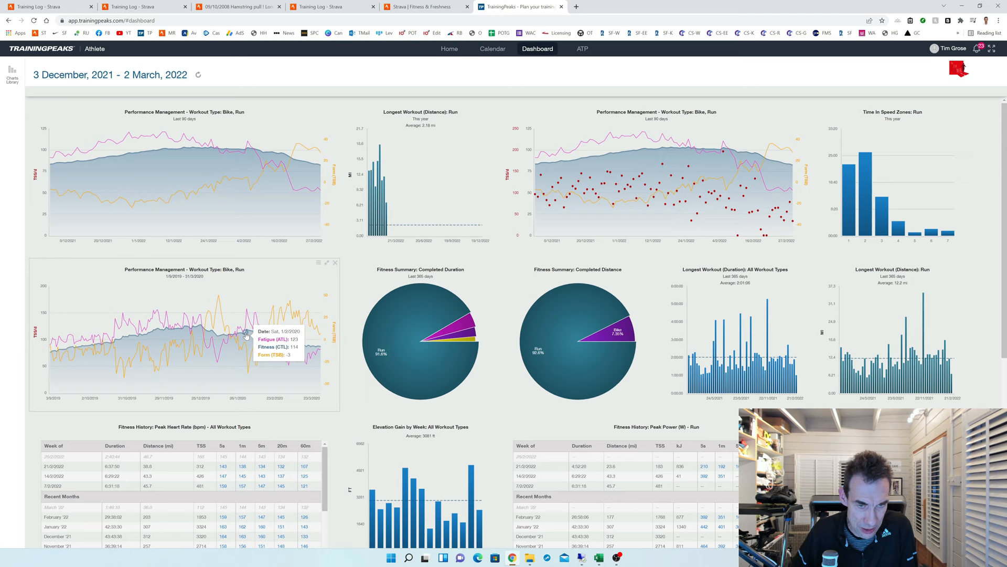
mouse_move(274, 334)
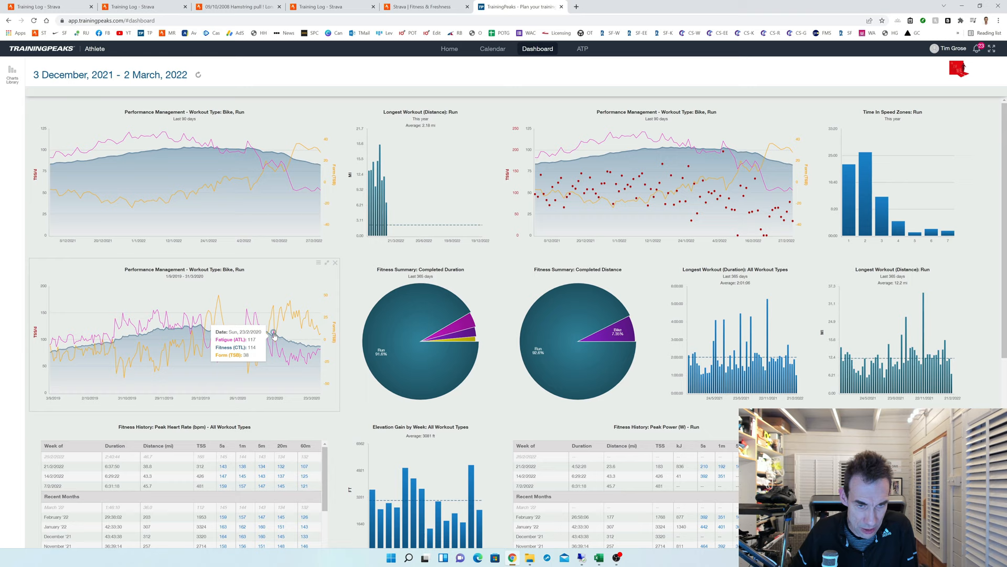
mouse_move(192, 325)
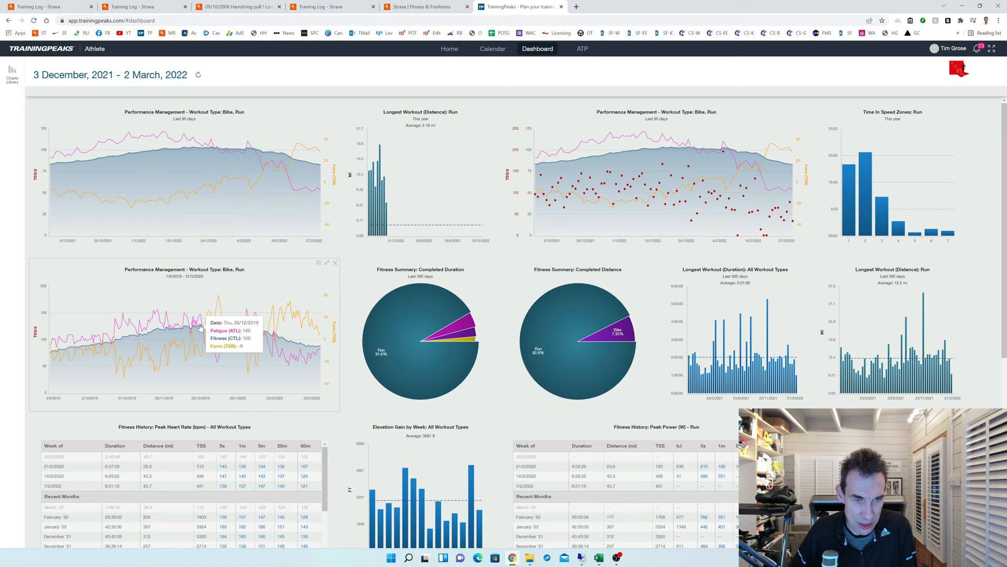
mouse_move(269, 339)
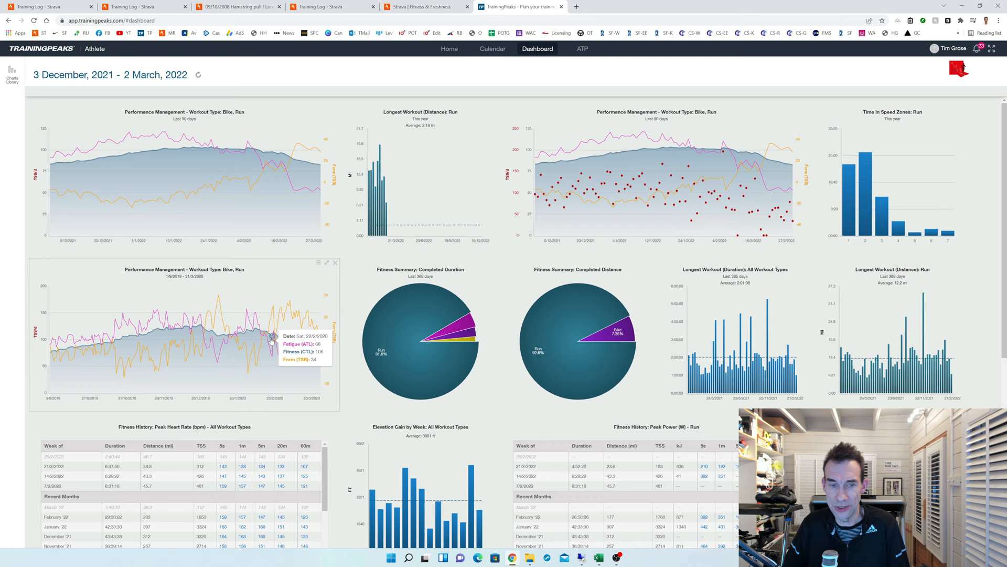